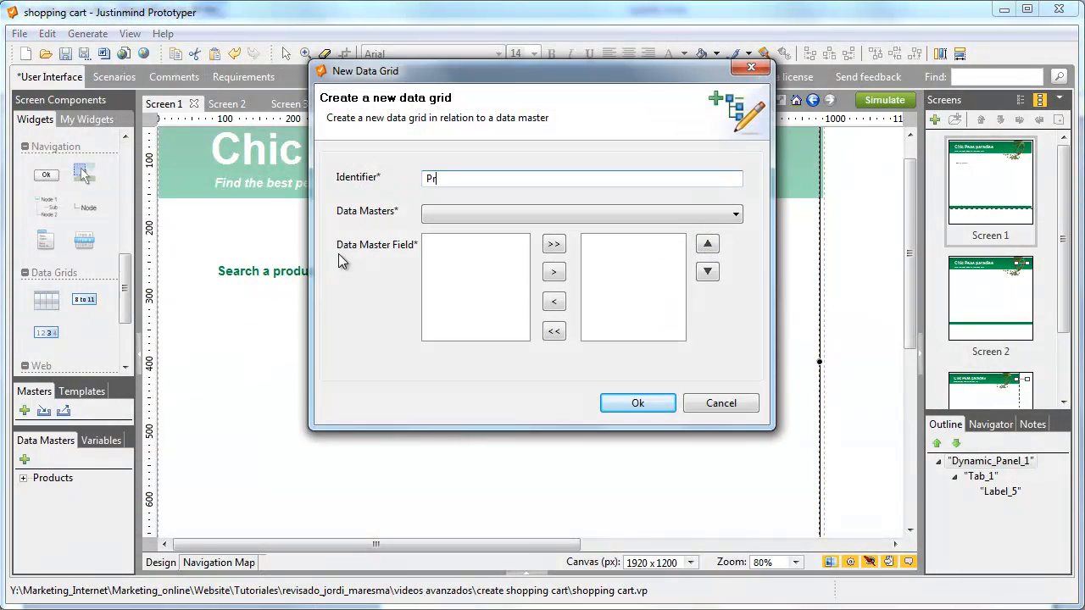
Link the Products grid to the Products data master and add all its fields as columns
click(579, 213)
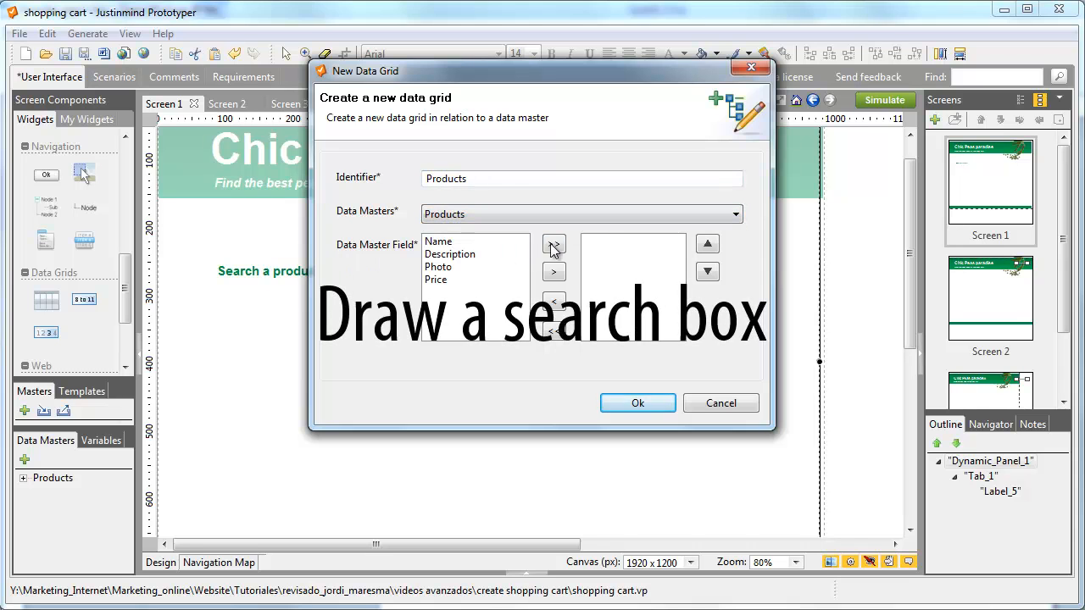
click(638, 404)
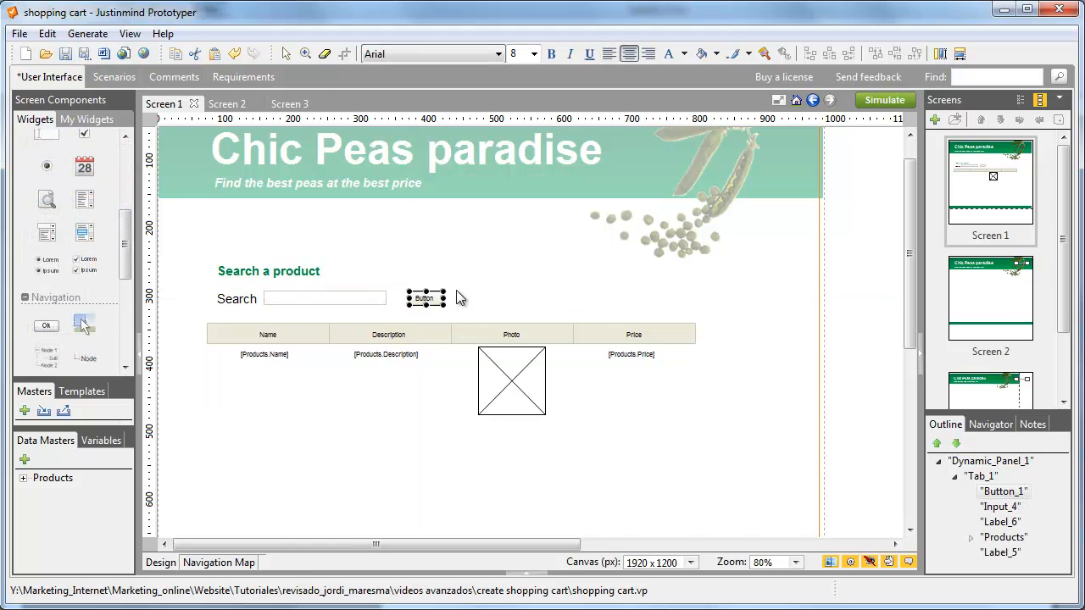
mouse_move(426, 298)
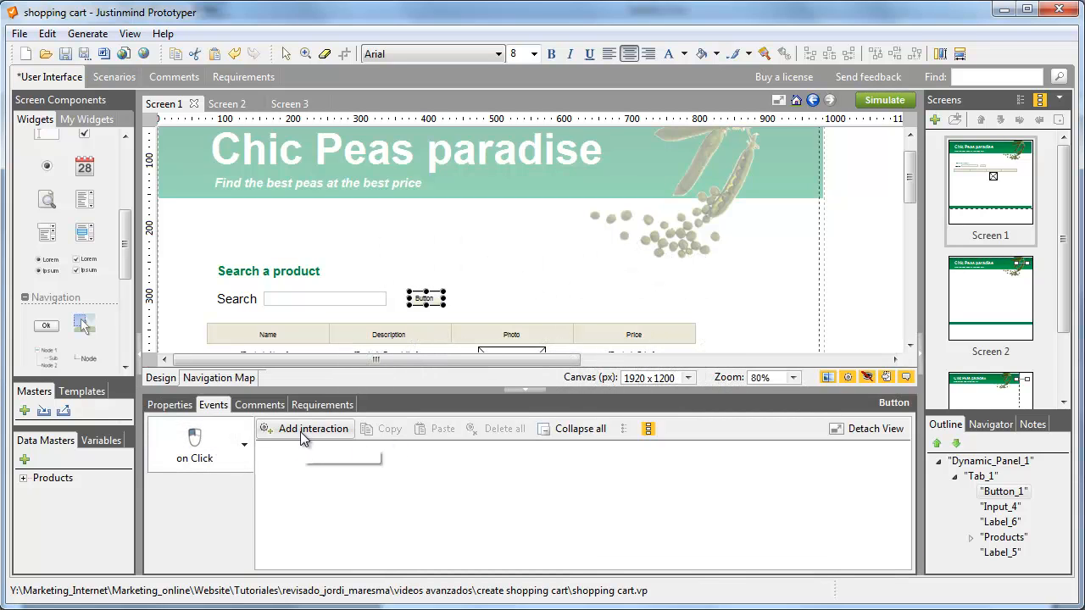
Add a click Set Value action on the data grid with a calculated expression
click(312, 427)
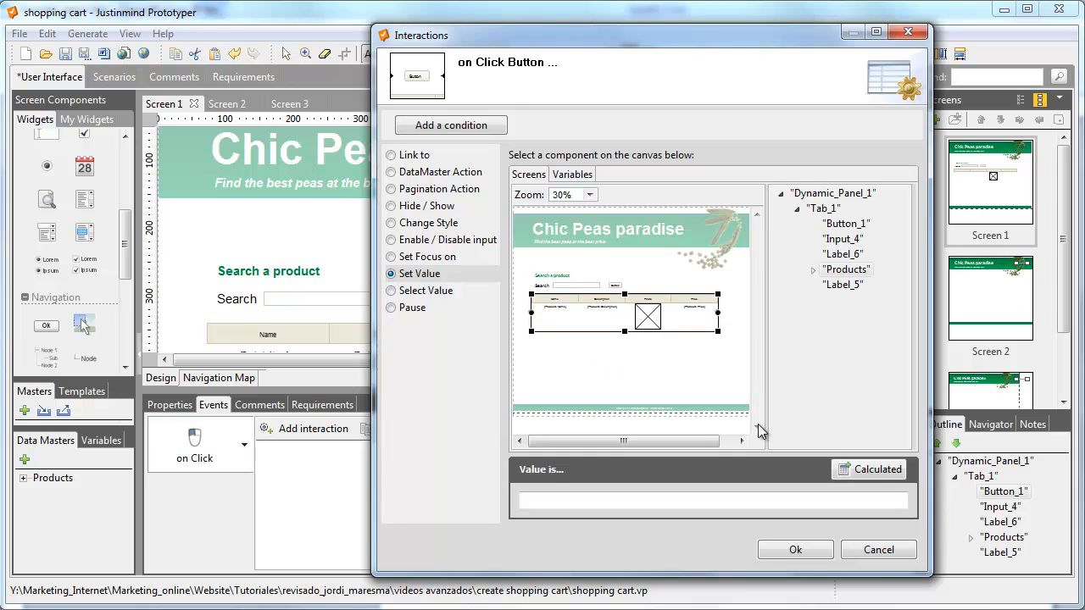
click(867, 470)
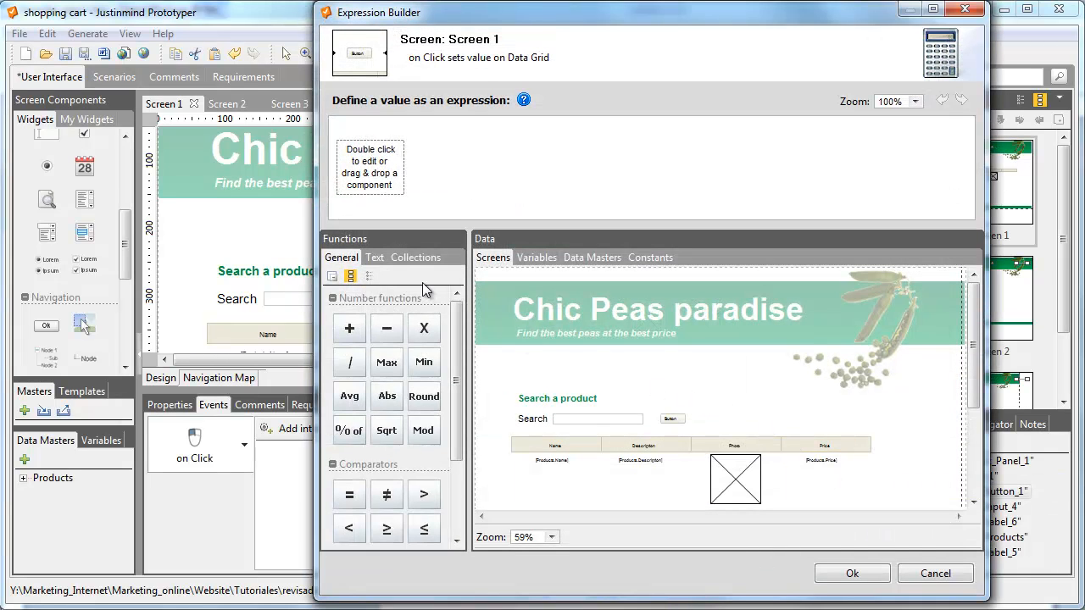
Build a Filter expression over the Products data master in the Expression Builder
click(373, 258)
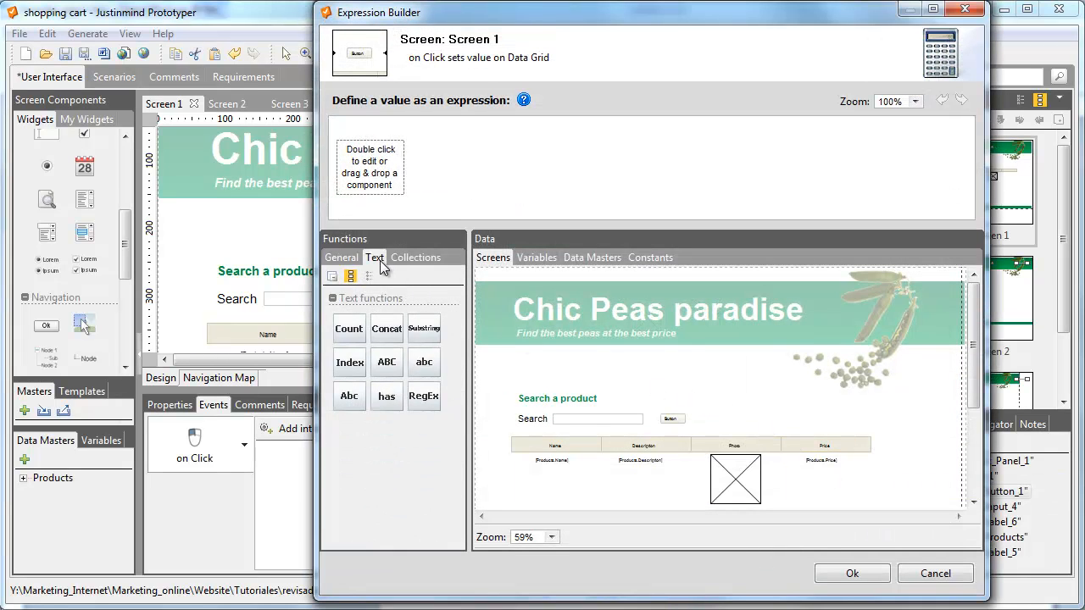
click(417, 258)
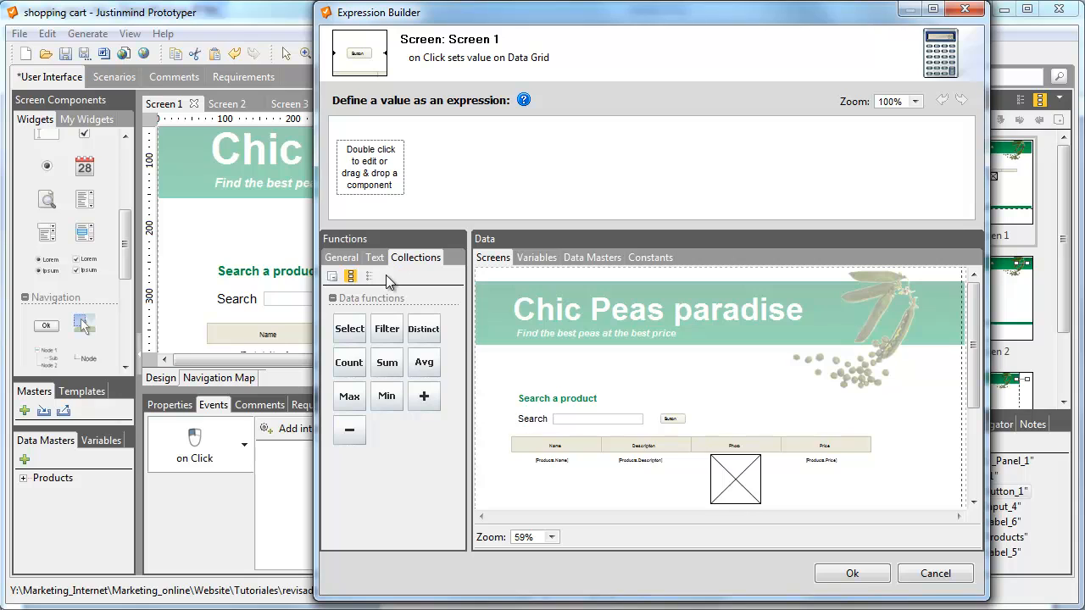
mouse_move(388, 349)
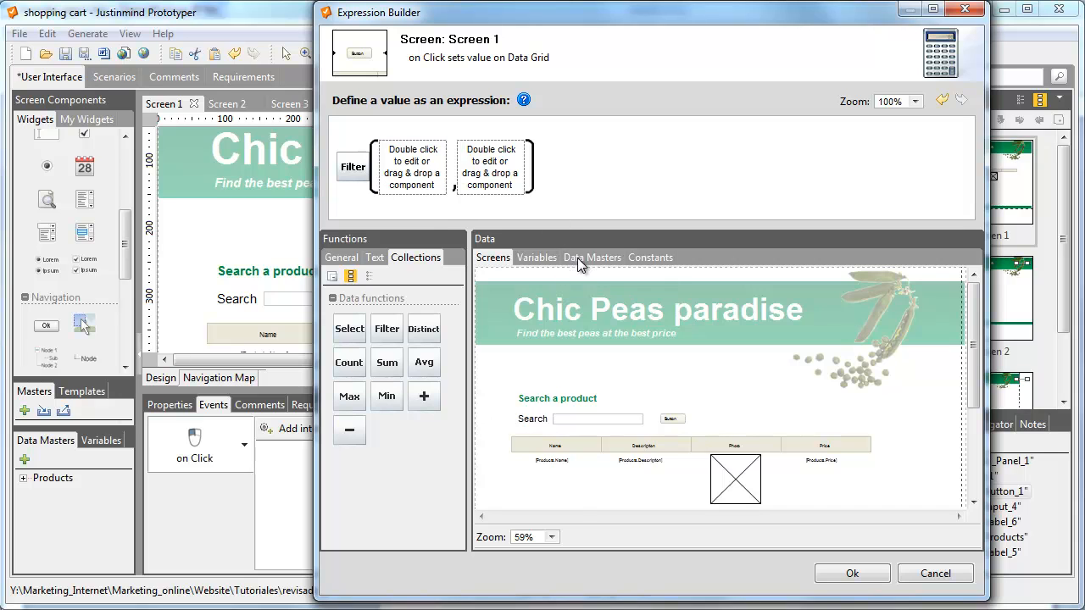
click(592, 257)
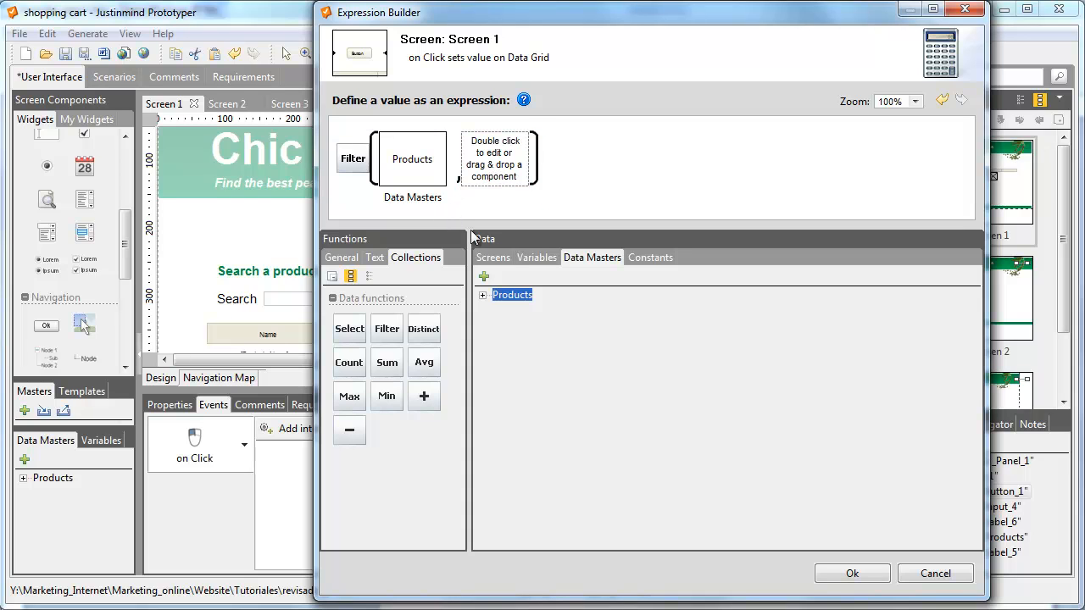
click(491, 258)
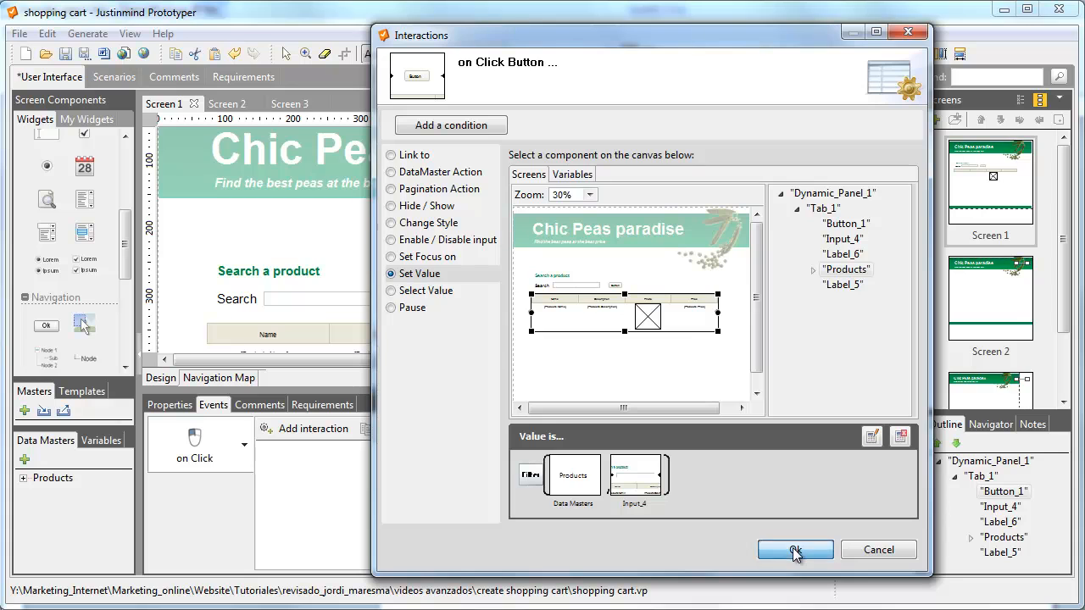
Confirm the filter-by-search-input interaction and run Screen 1 in simulation
click(793, 549)
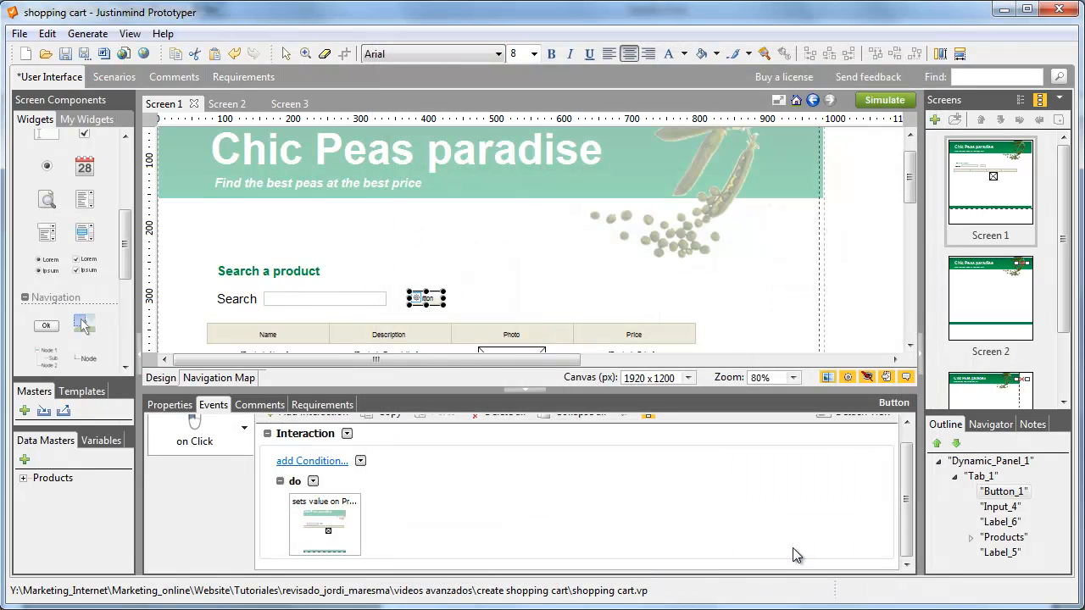
mouse_move(874, 115)
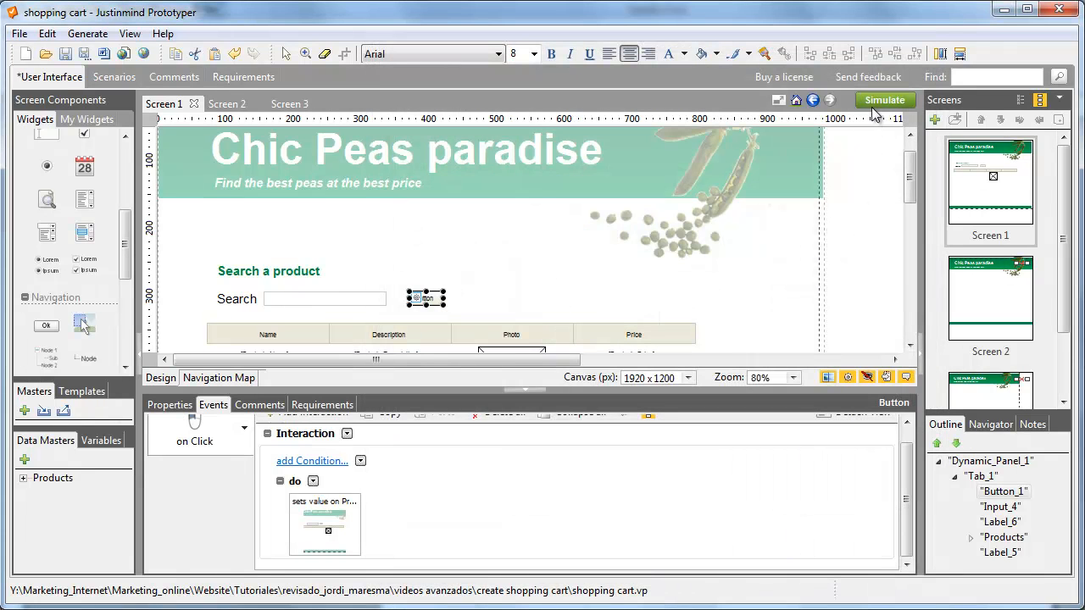
click(885, 98)
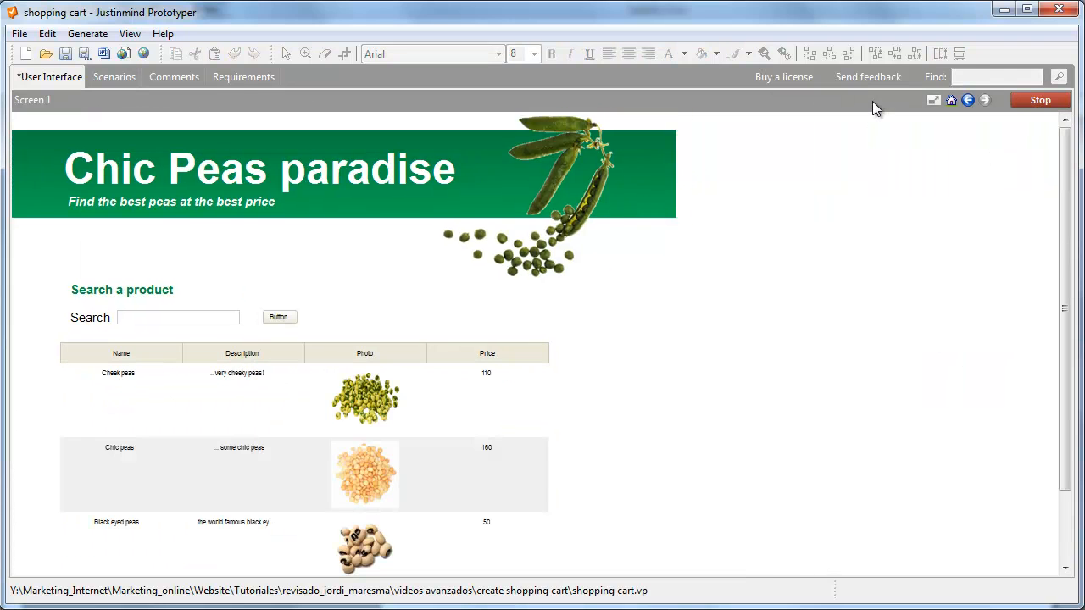